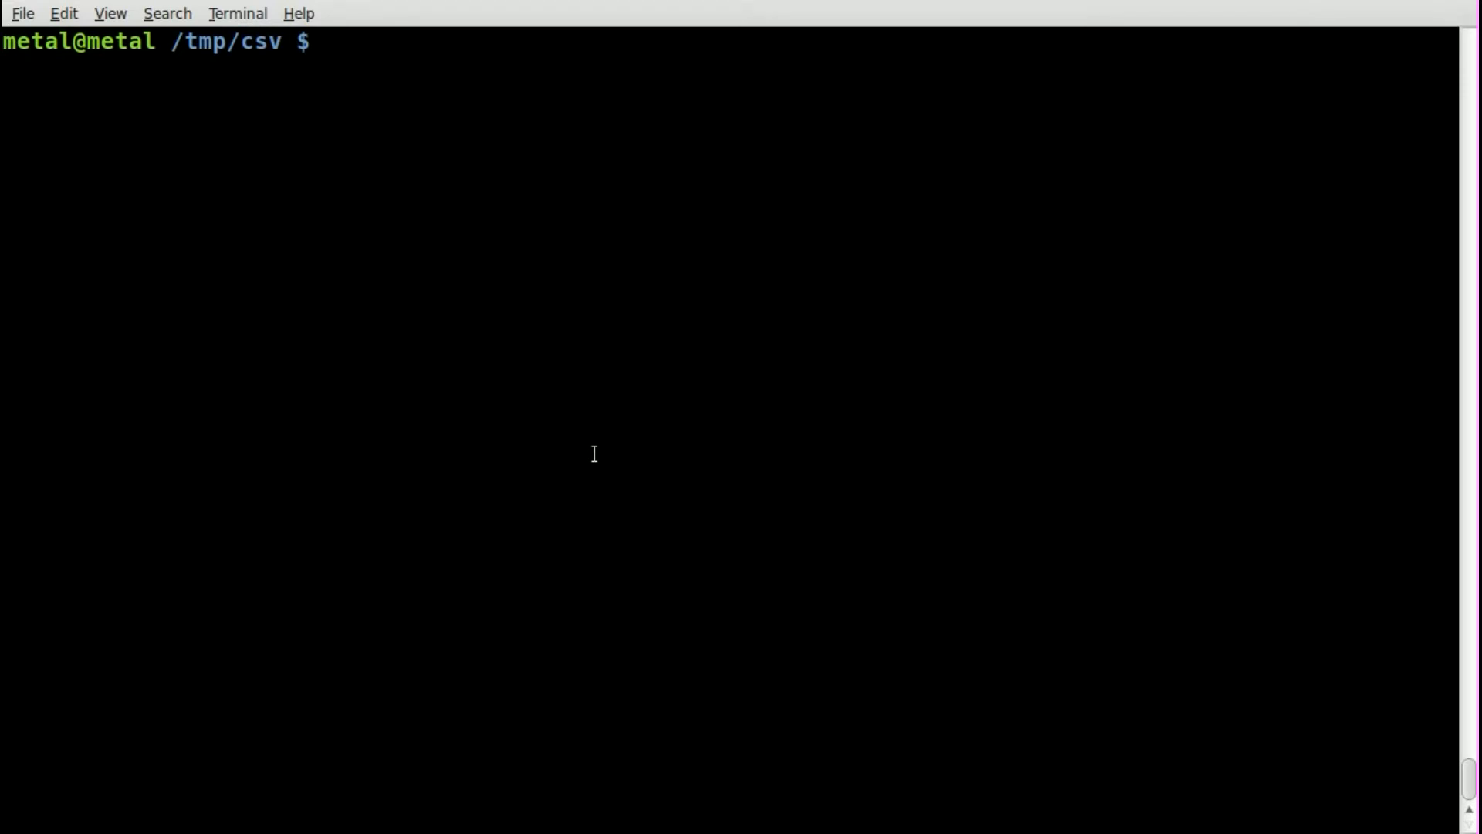
# - Run lsof to list open files, then print lsof's usage help and option list
pyautogui.write('lsof')
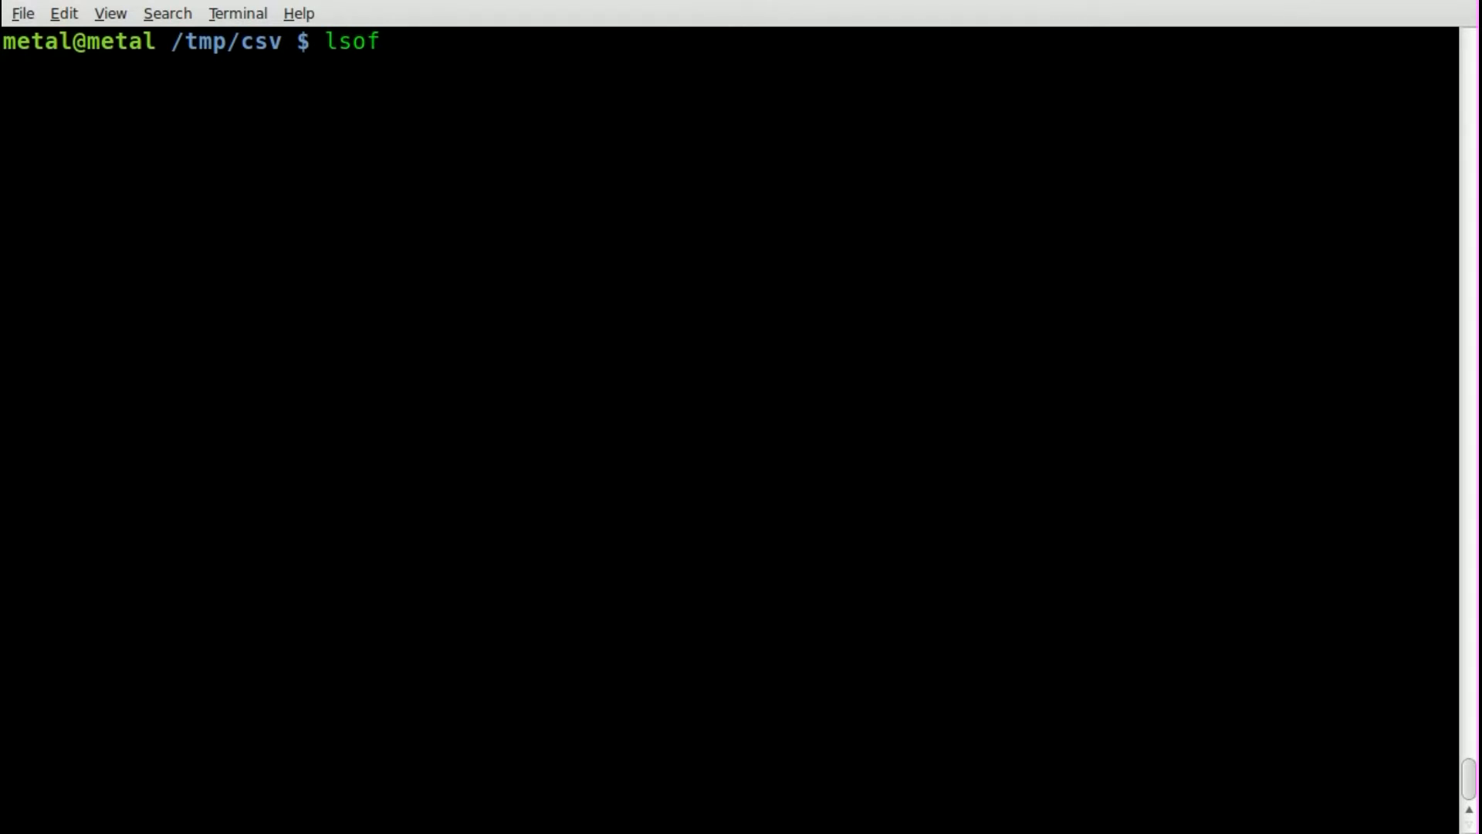
pyautogui.press('Return')
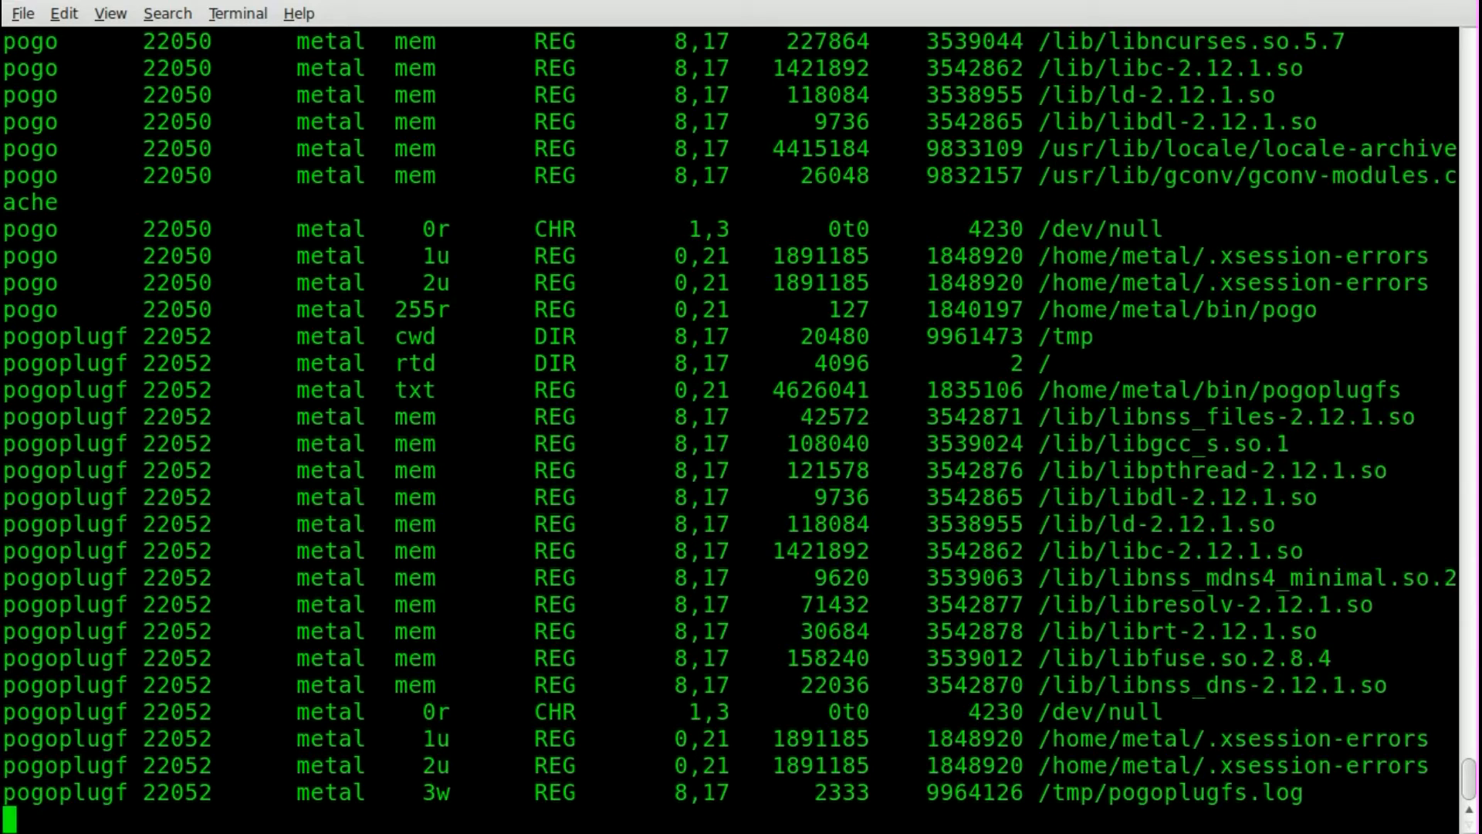
pyautogui.scroll(-3)
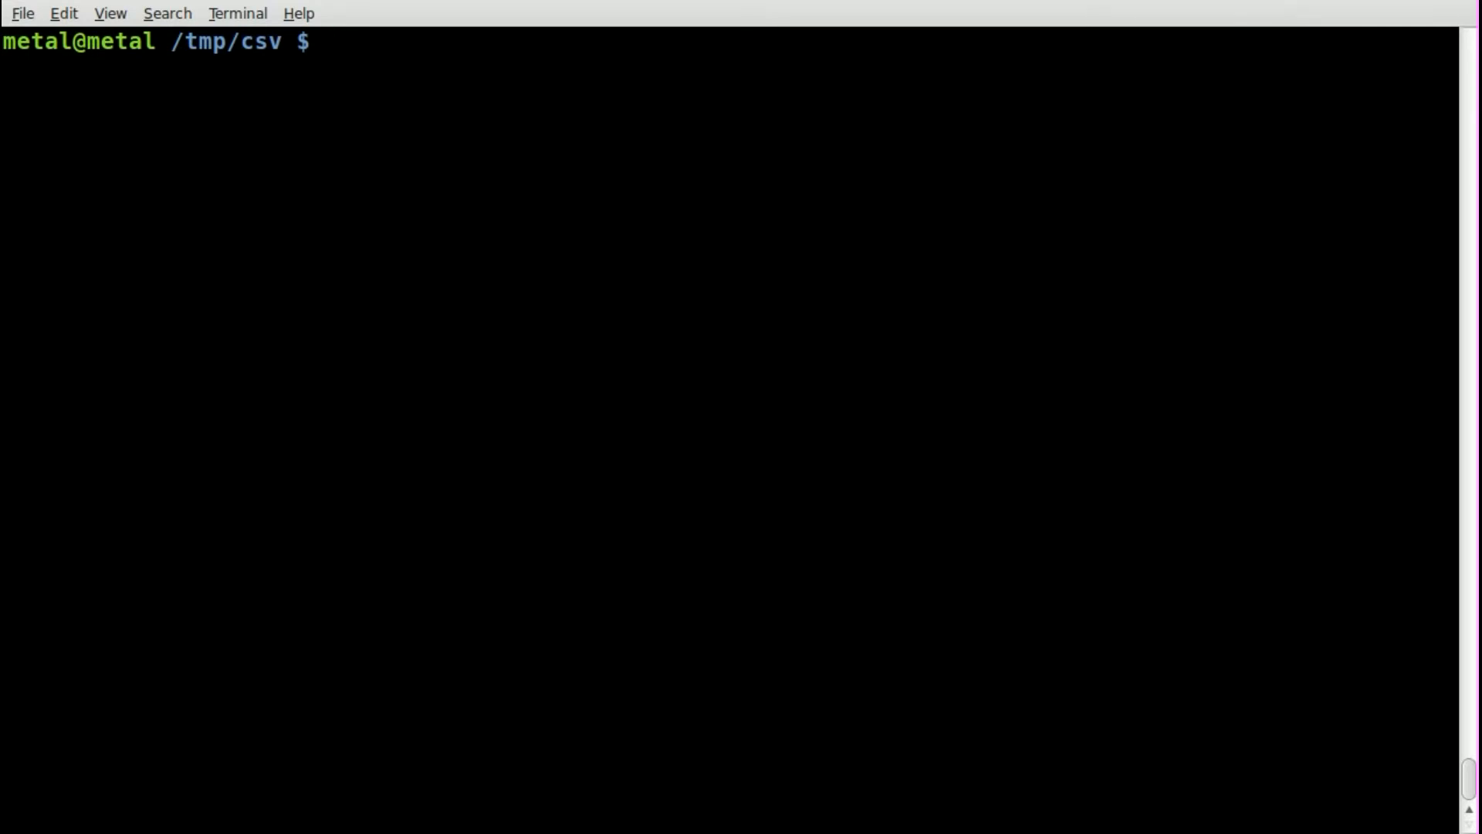
pyautogui.write('lsof --')
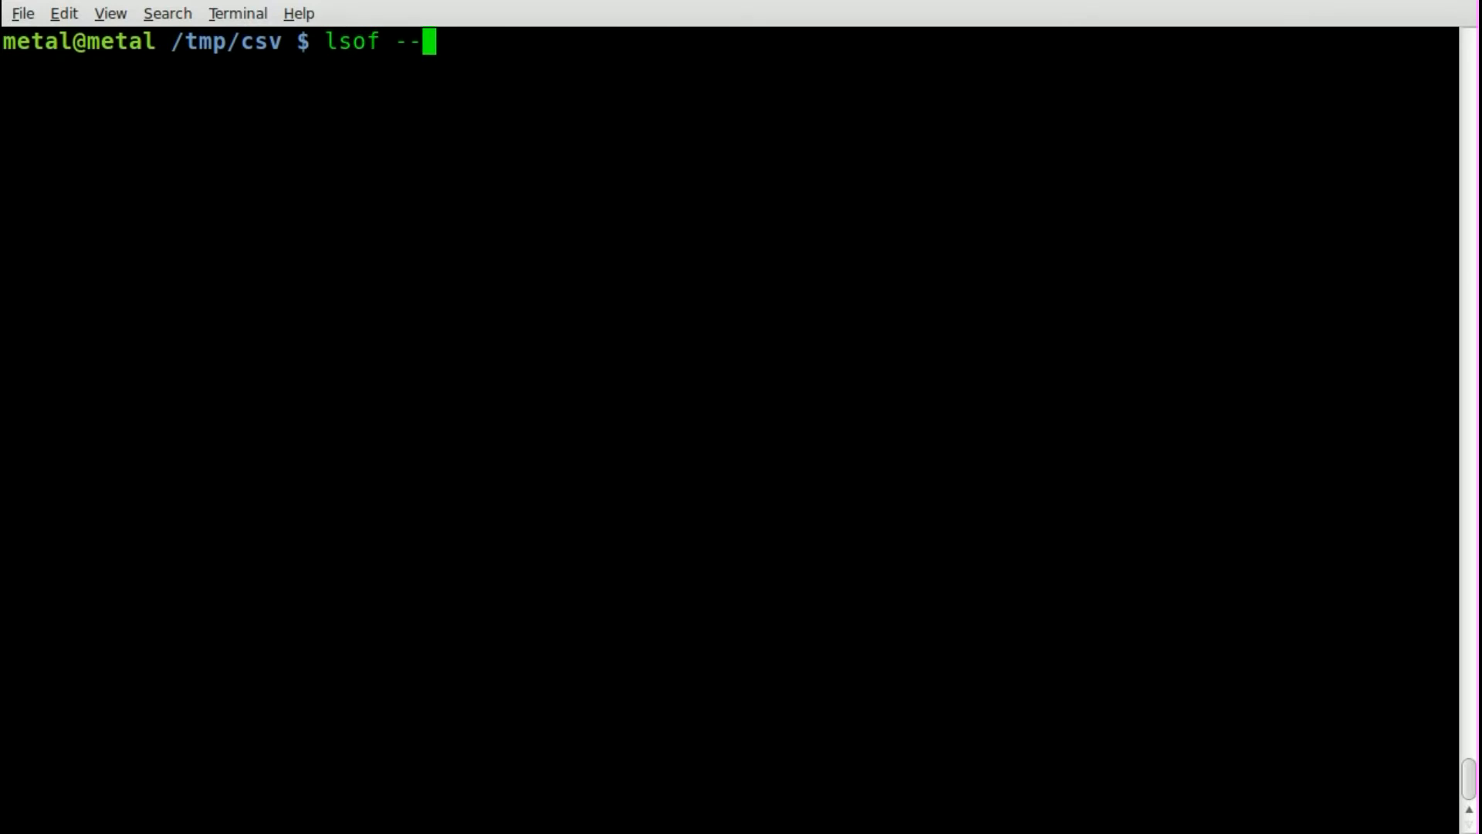
pyautogui.press('Return')
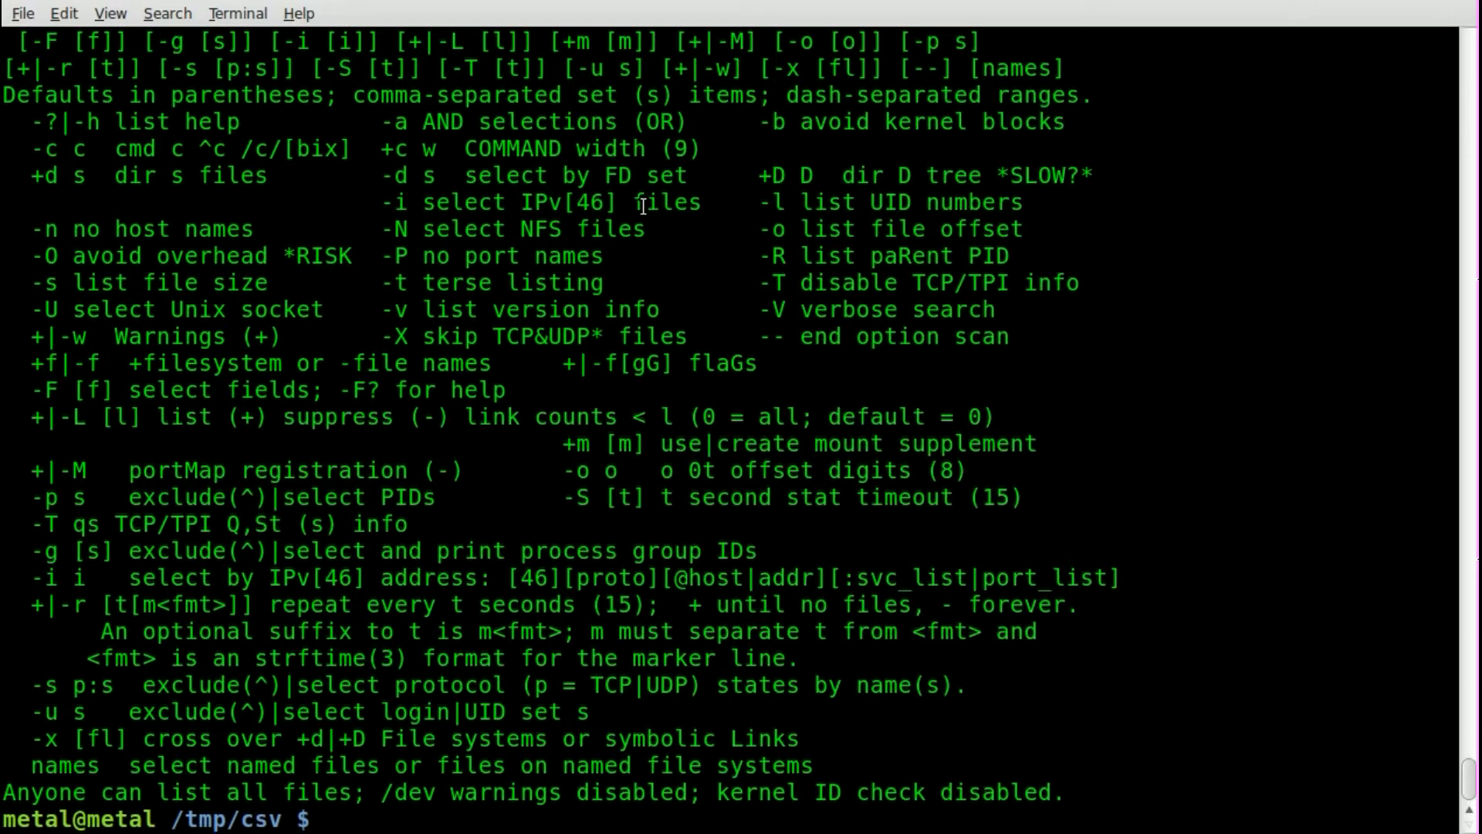
# - List network connections with lsof -i and select process names such as clock-app
pyautogui.write('lsof -i')
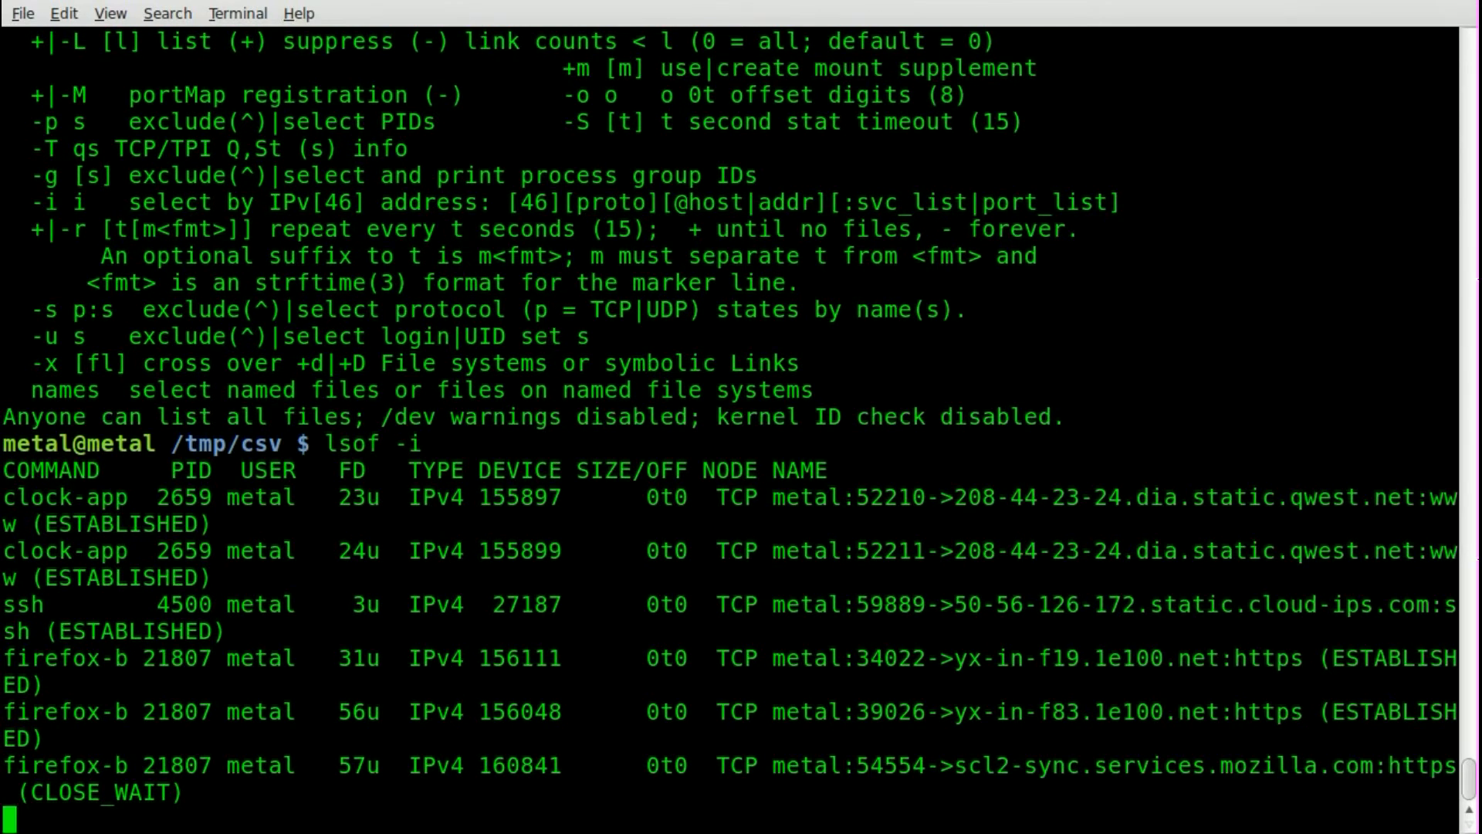
pyautogui.scroll(-3)
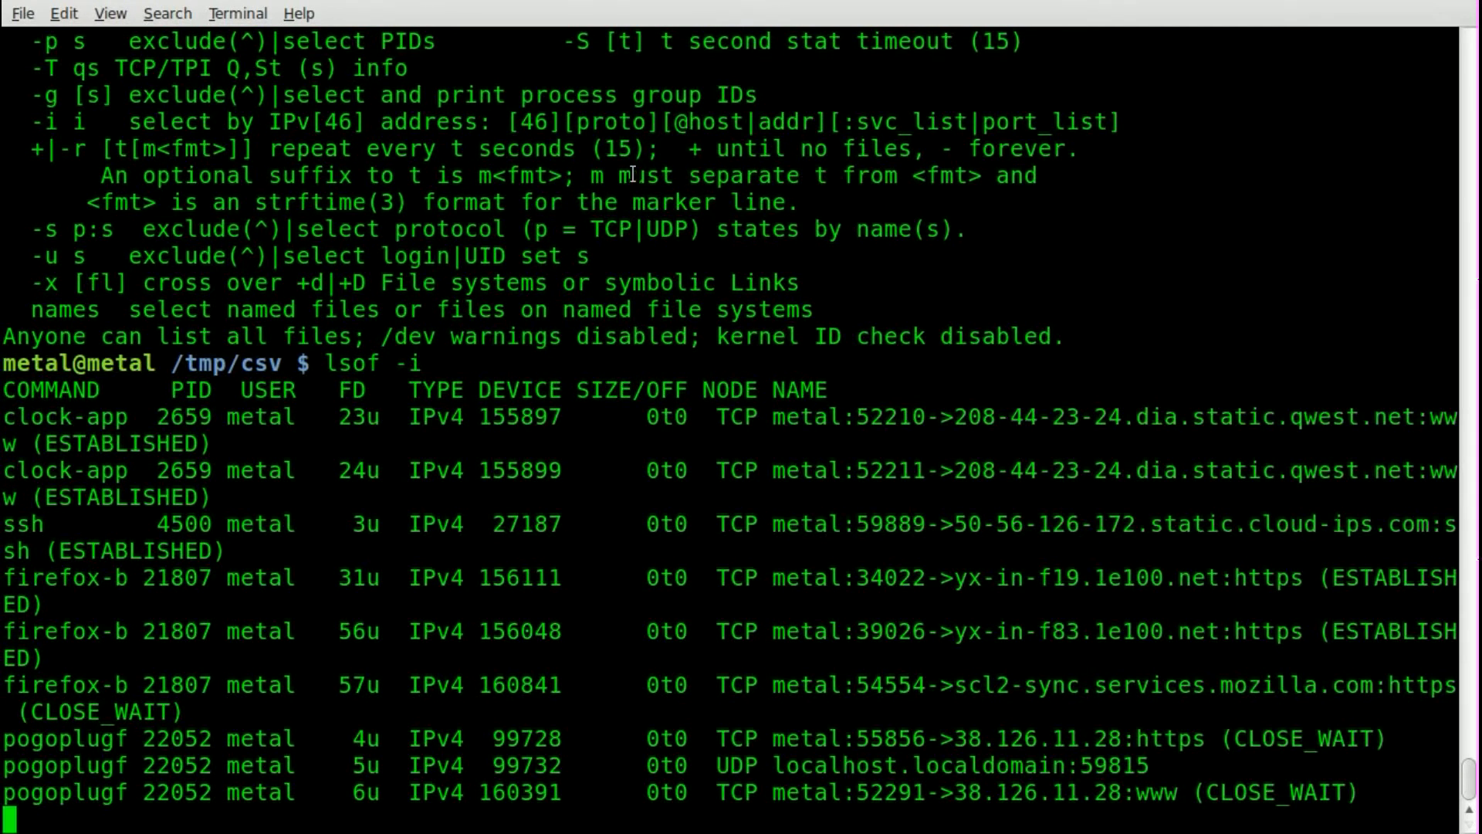
pyautogui.doubleClick(65, 416)
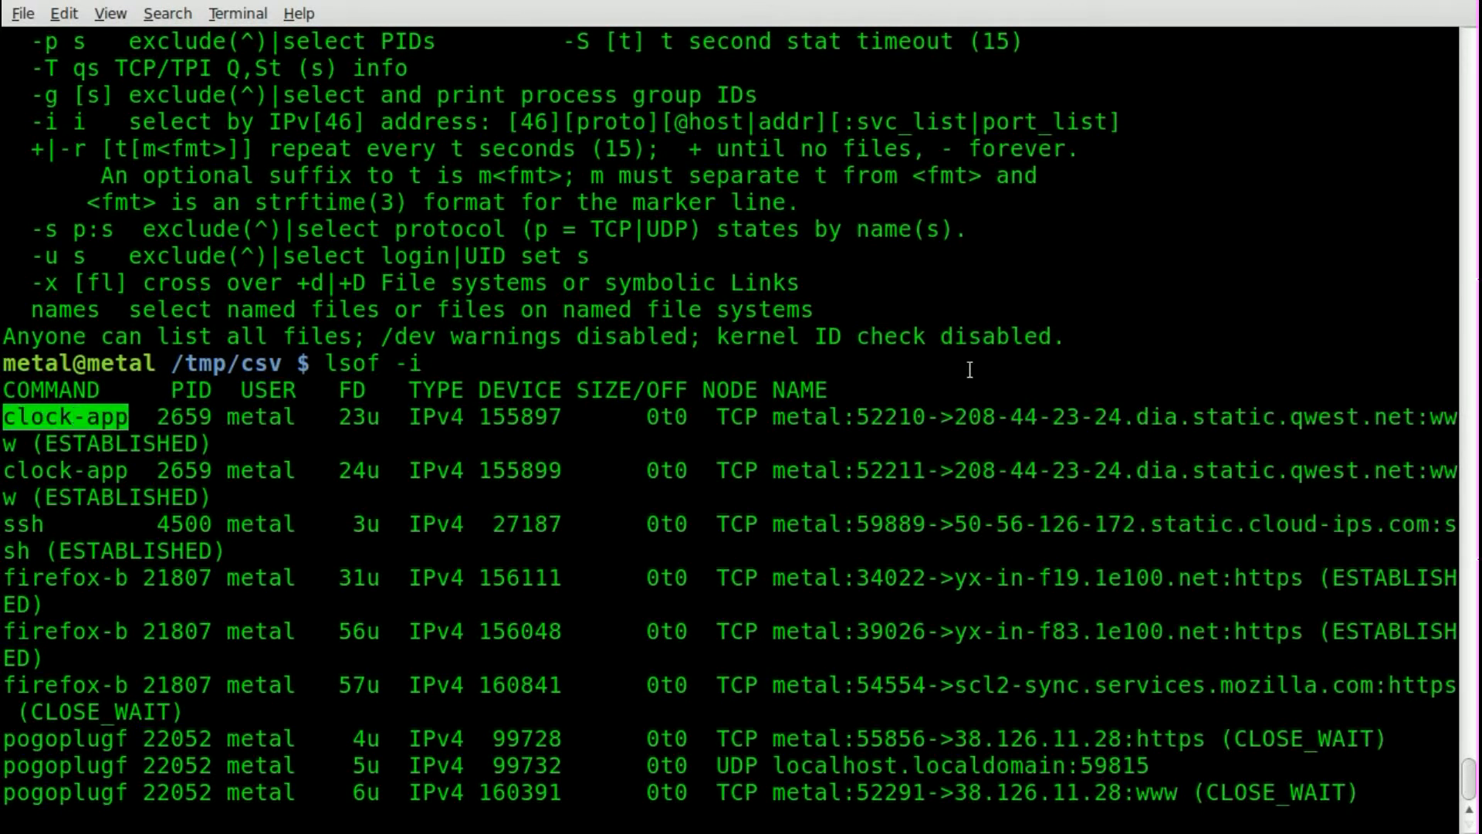
pyautogui.scroll(-3)
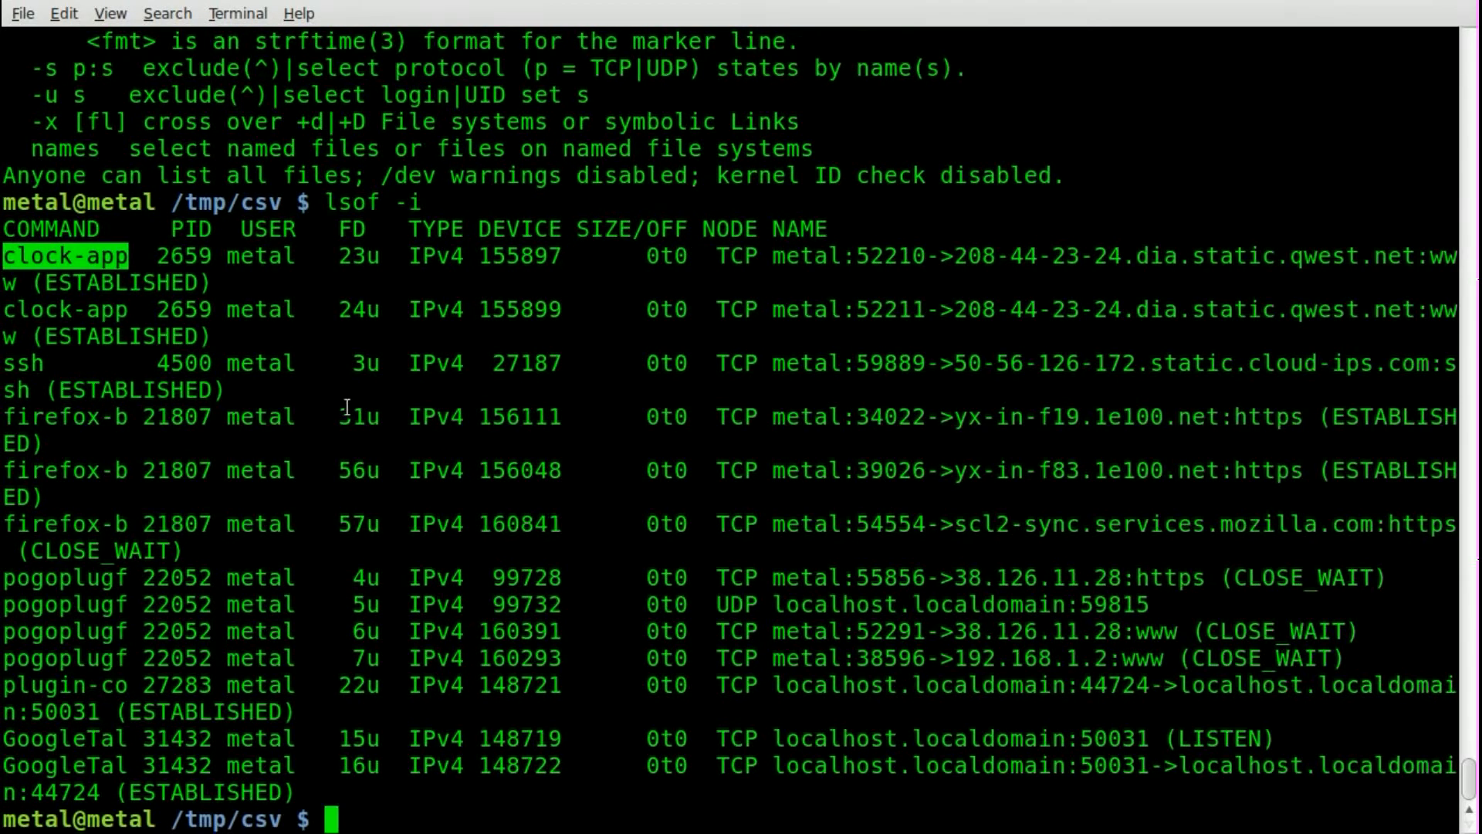
pyautogui.moveTo(48, 417)
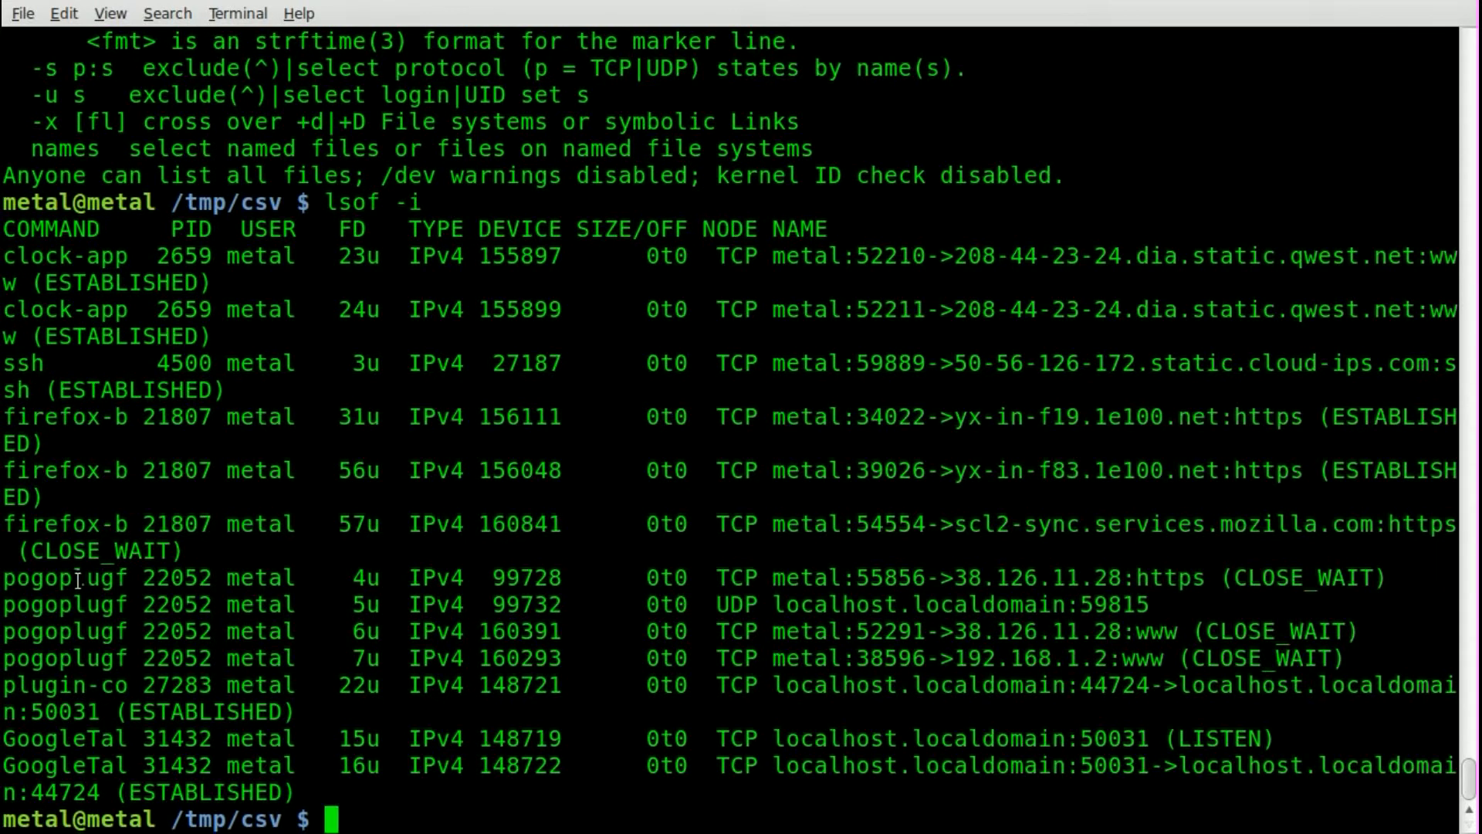
pyautogui.doubleClick(56, 578)
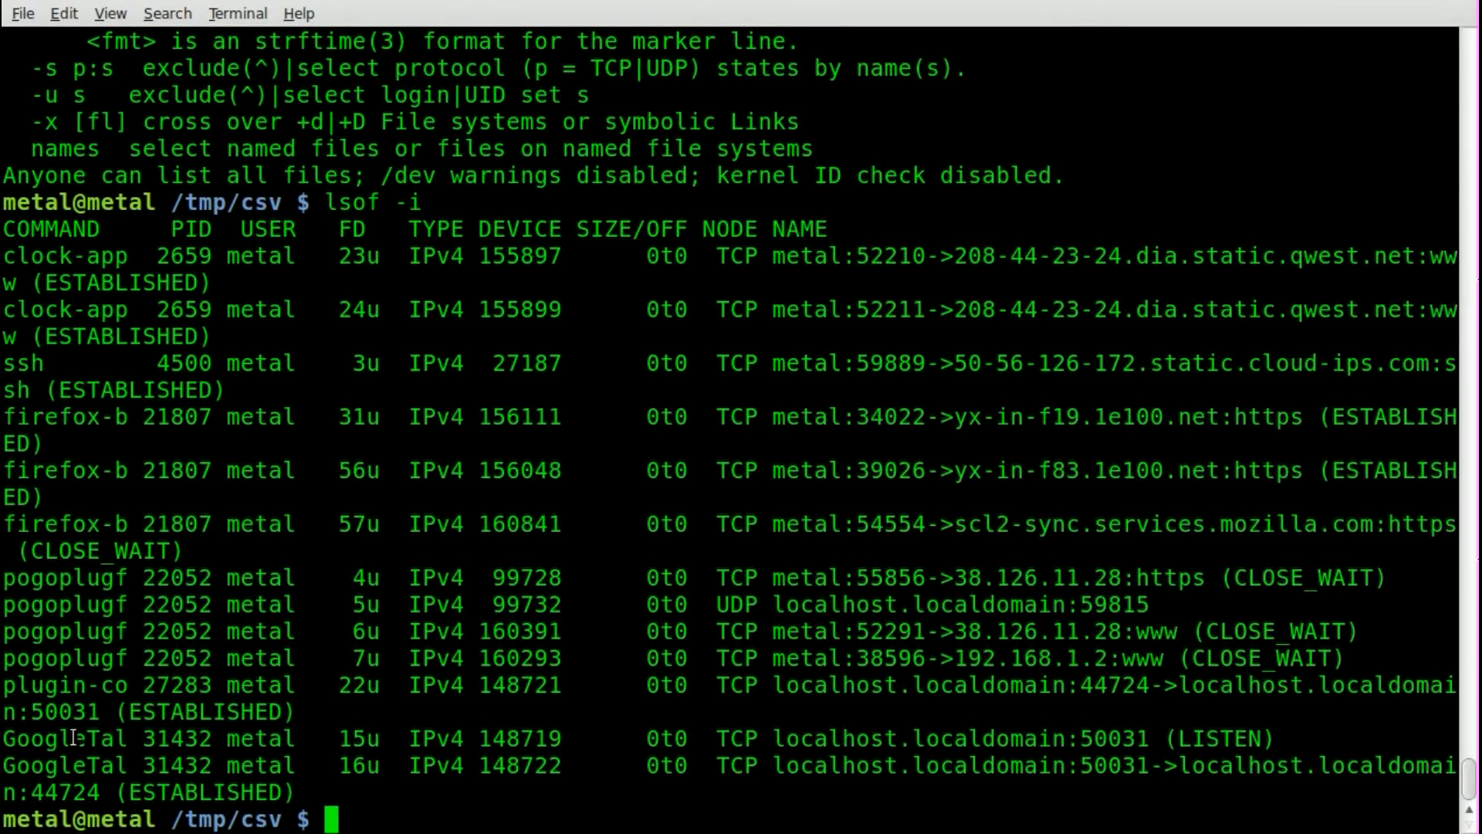
pyautogui.doubleClick(57, 738)
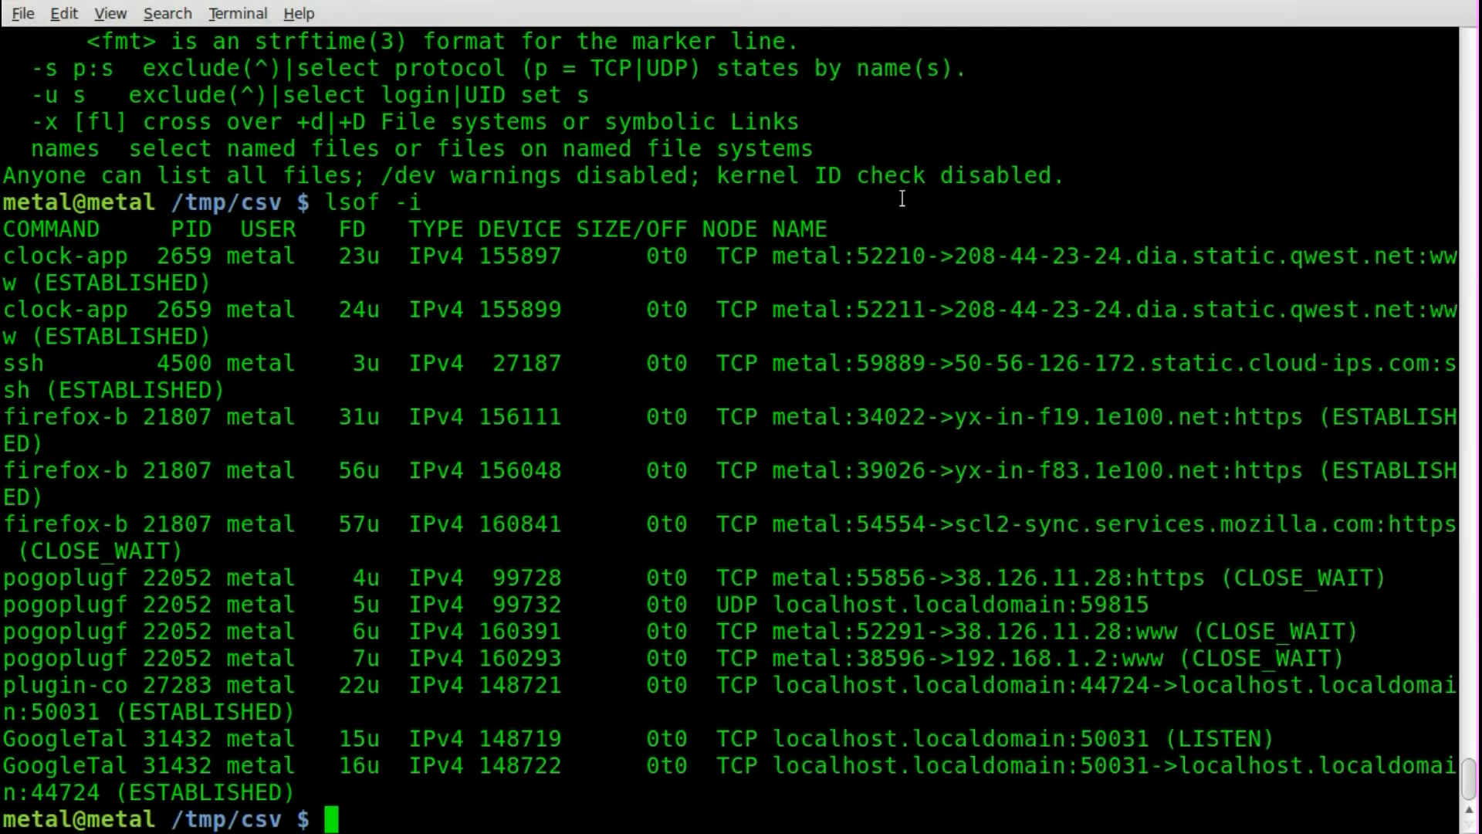
pyautogui.write('lsof -i :')
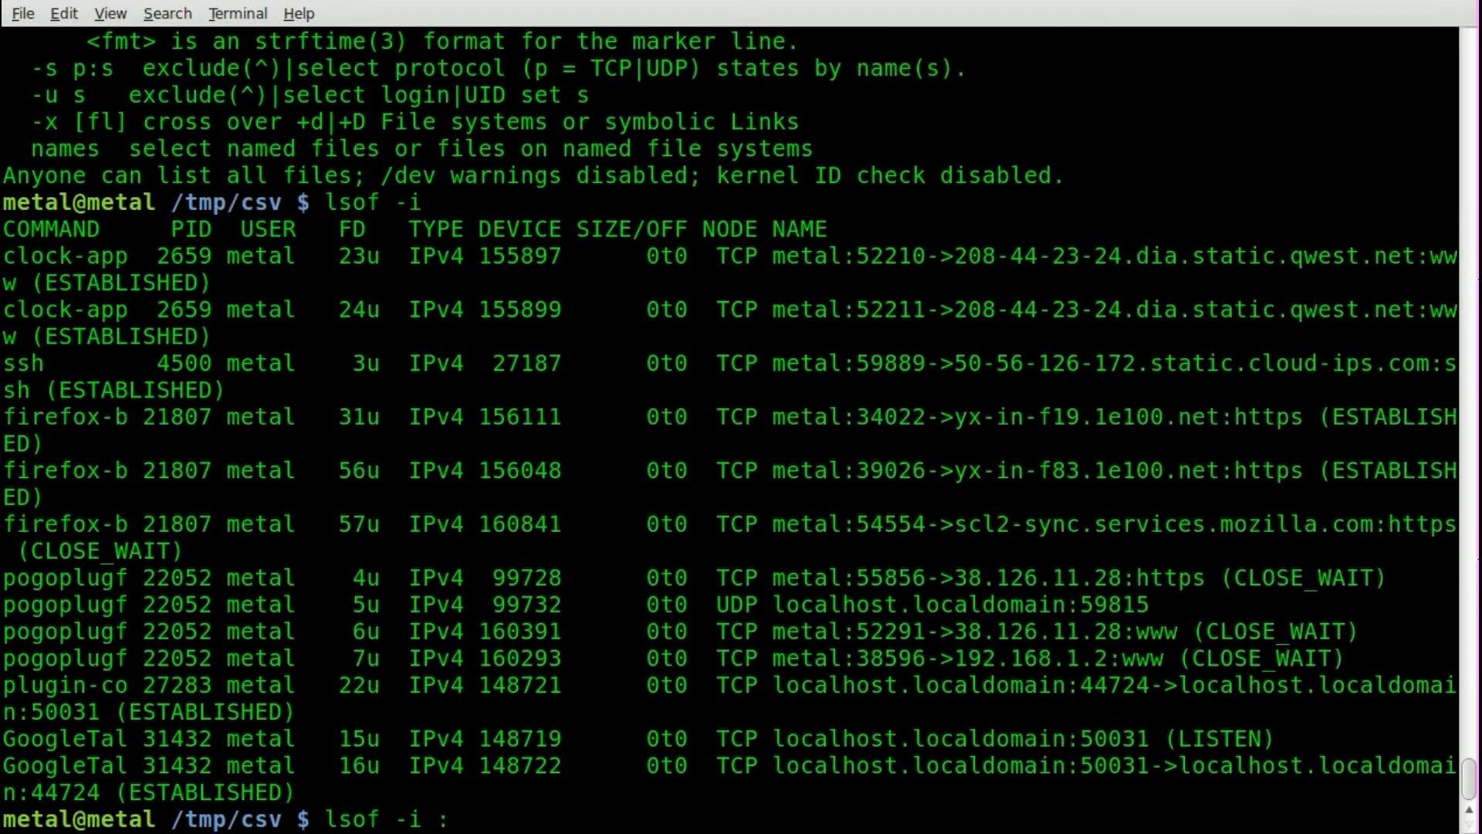
pyautogui.write('3000')
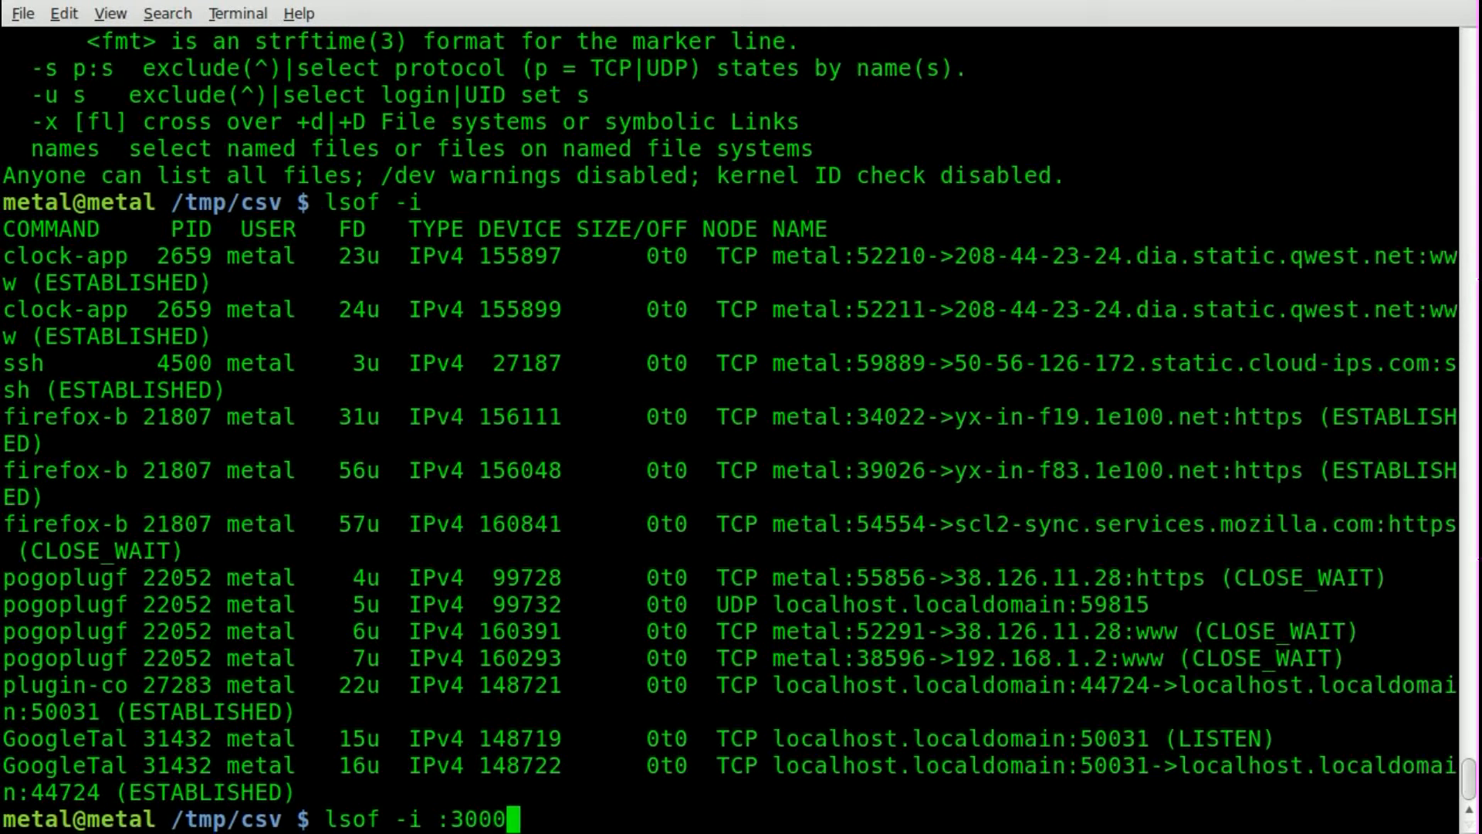
pyautogui.write('0')
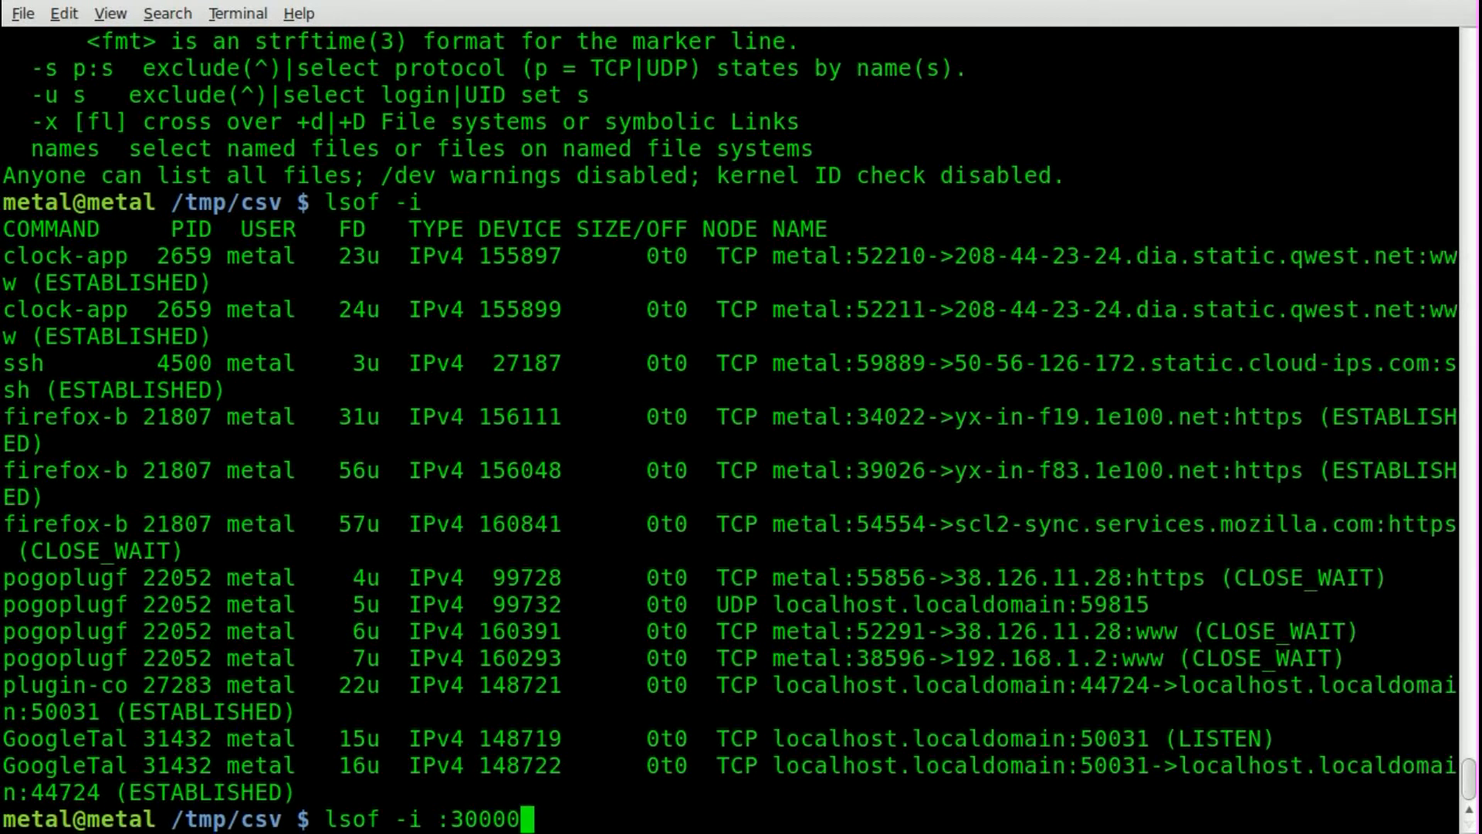
pyautogui.write('-40000')
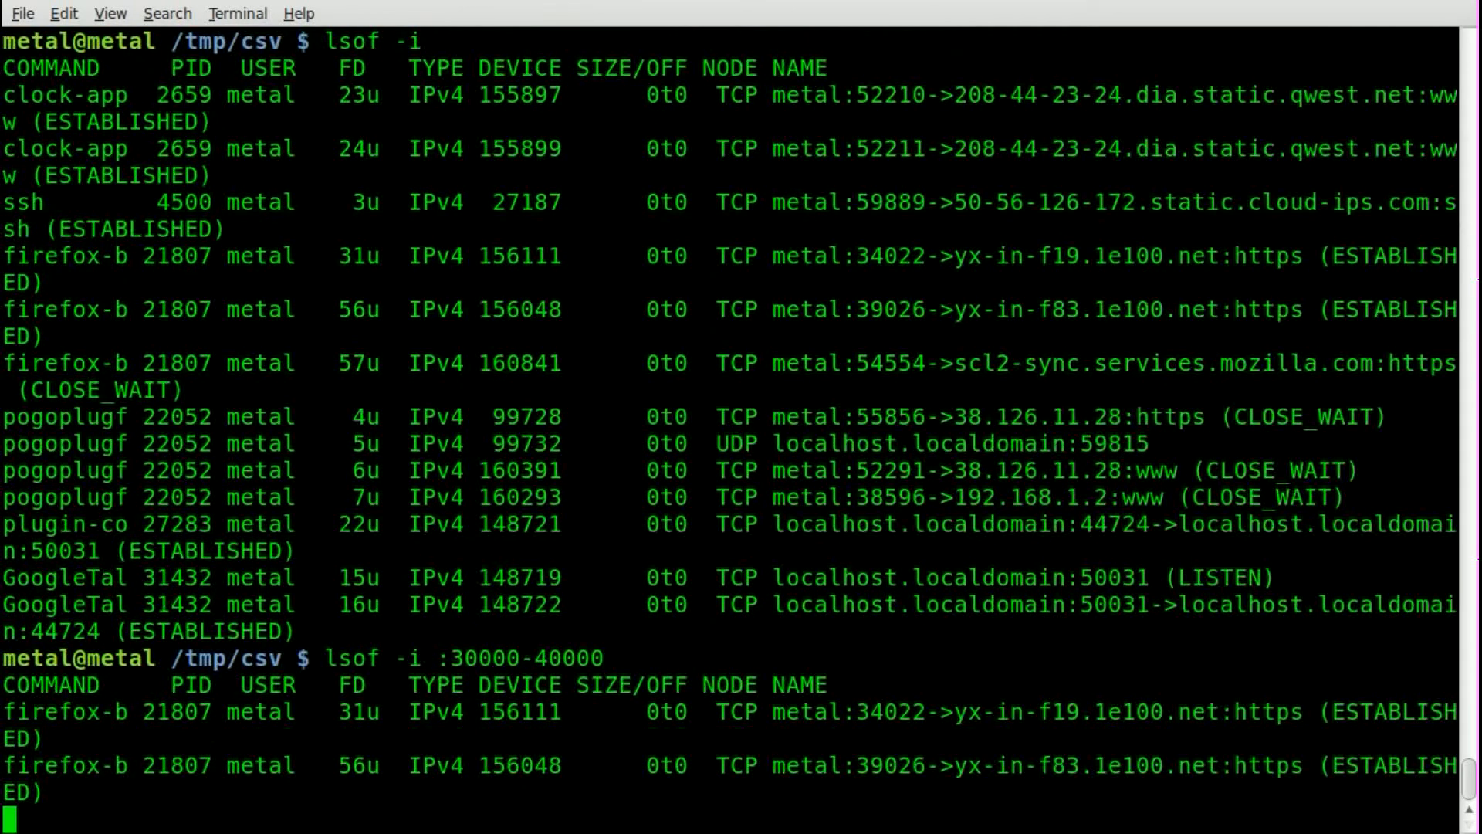
pyautogui.doubleClick(874, 710)
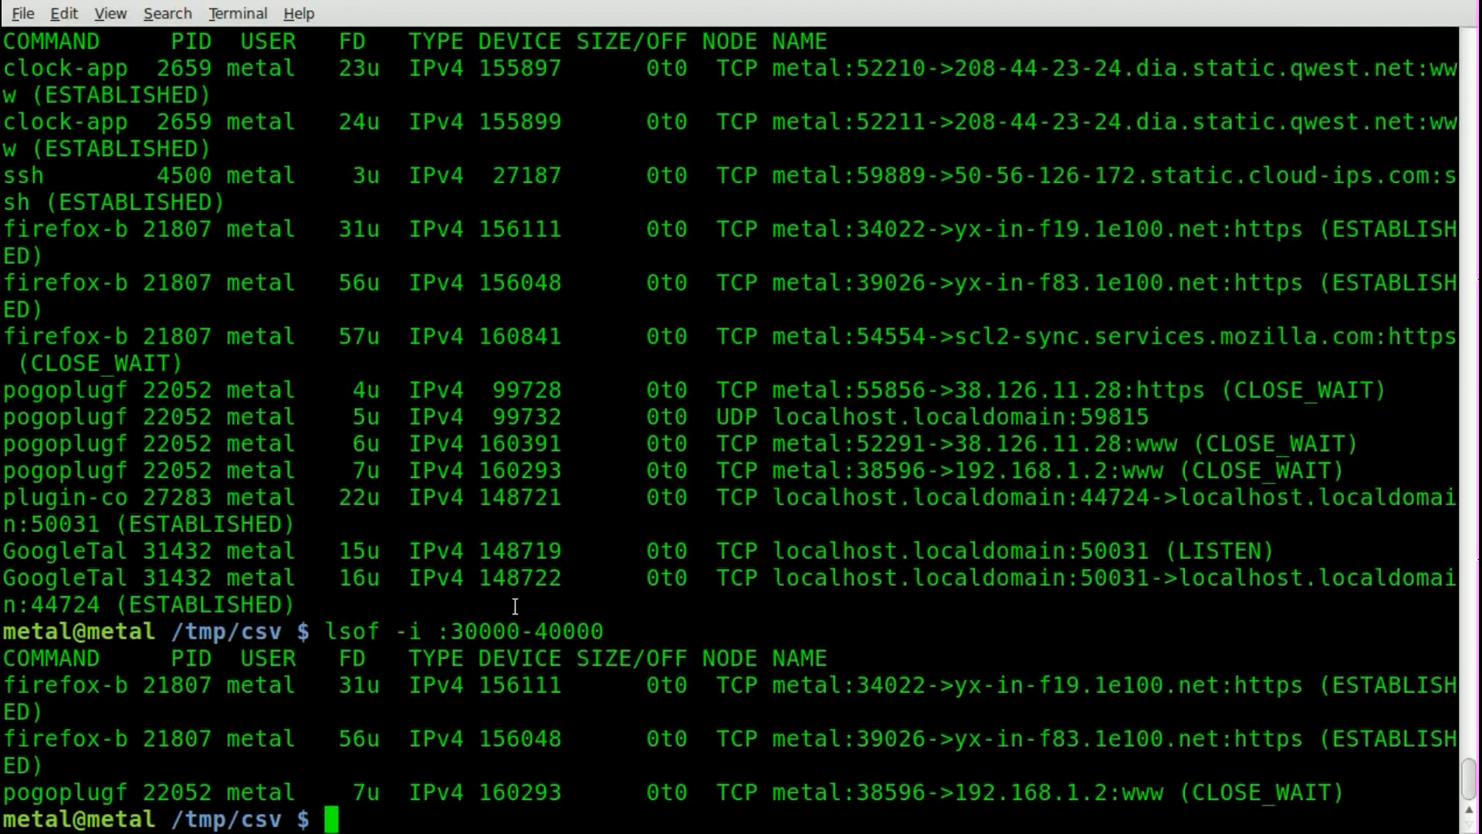
# - Type 'lsof clear' at the prompt below the port-range results without running it
pyautogui.write('lsof')
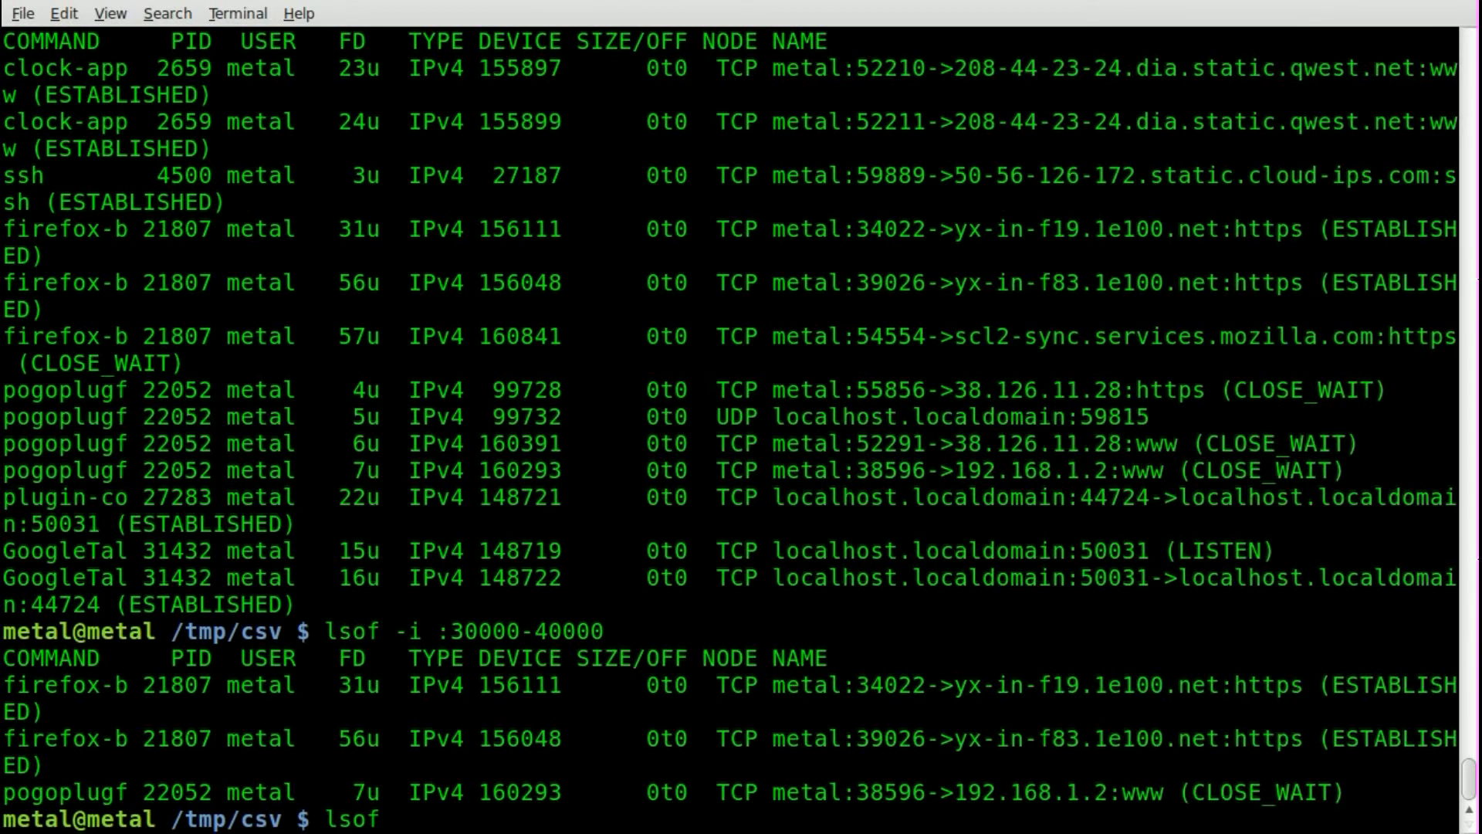
pyautogui.write('clear')
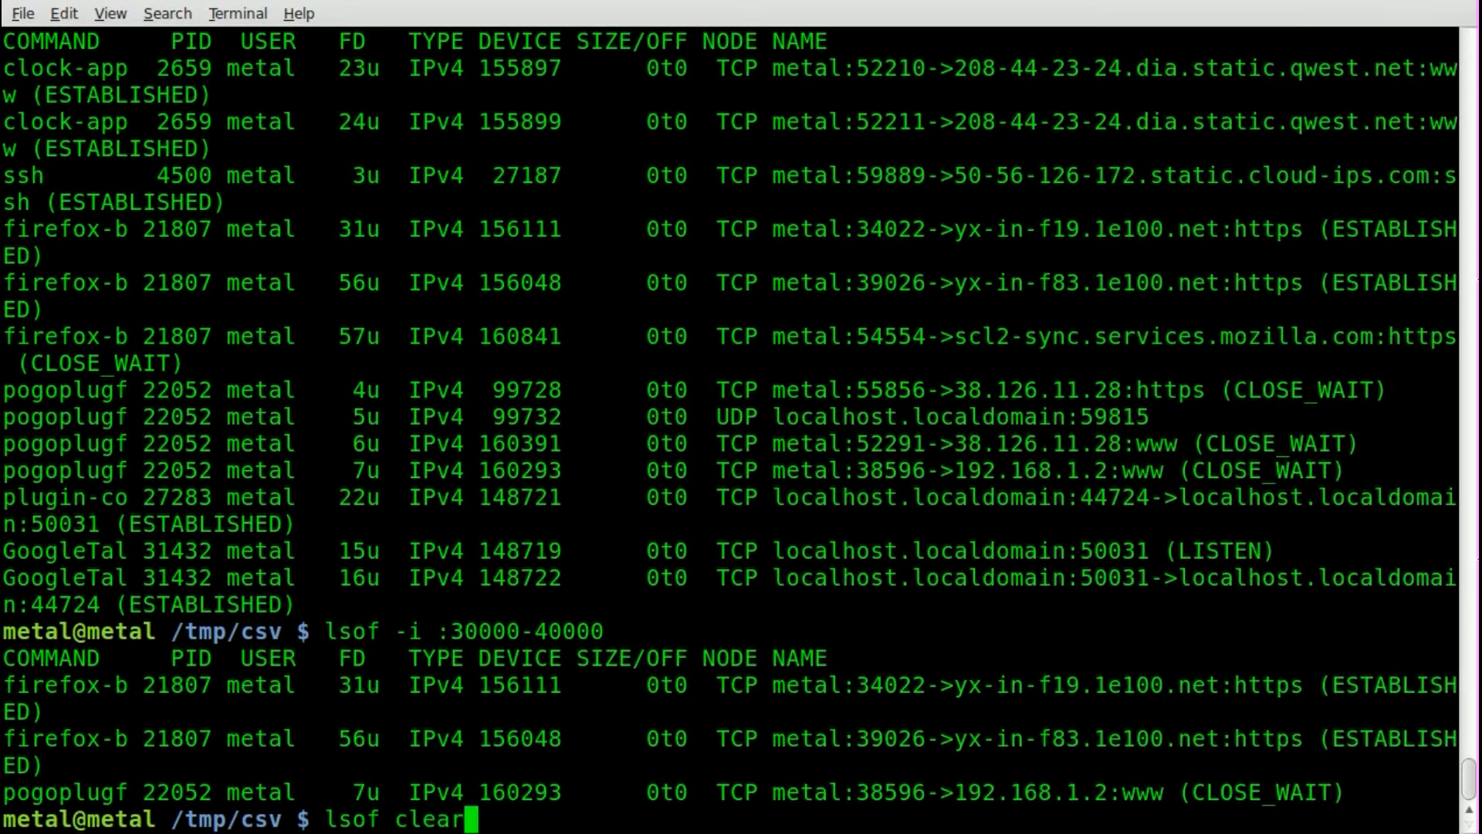